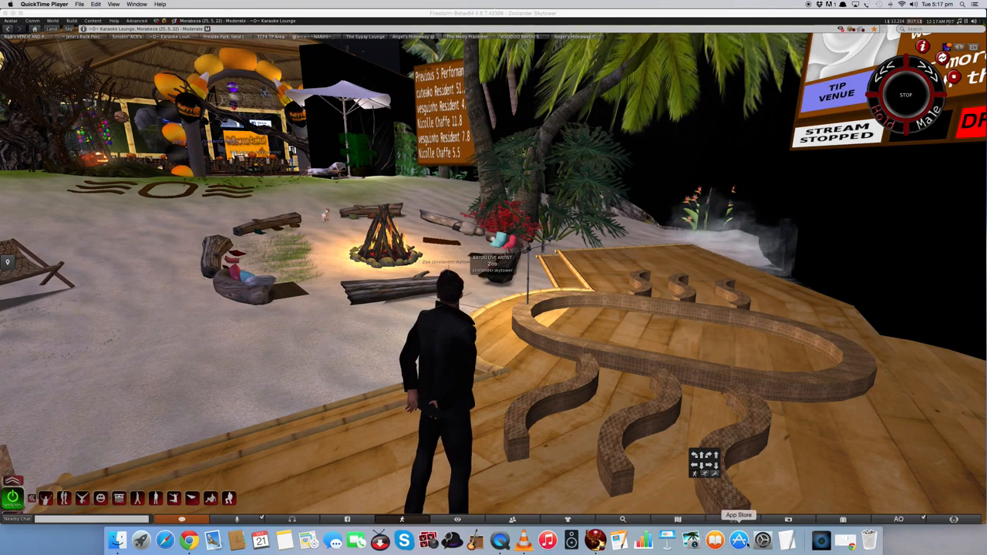
Launch System Preferences from the Dock and open the Network pane.
click(762, 540)
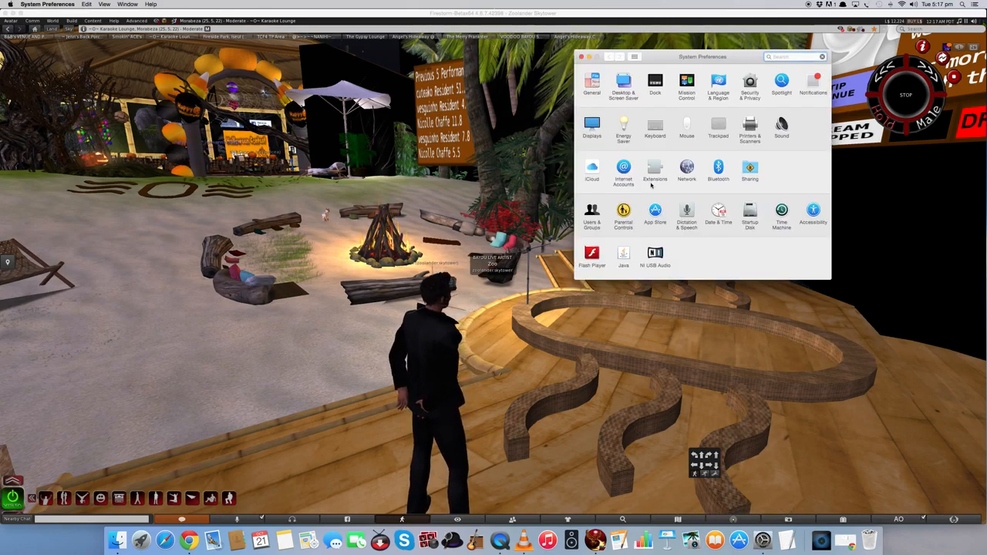
click(686, 168)
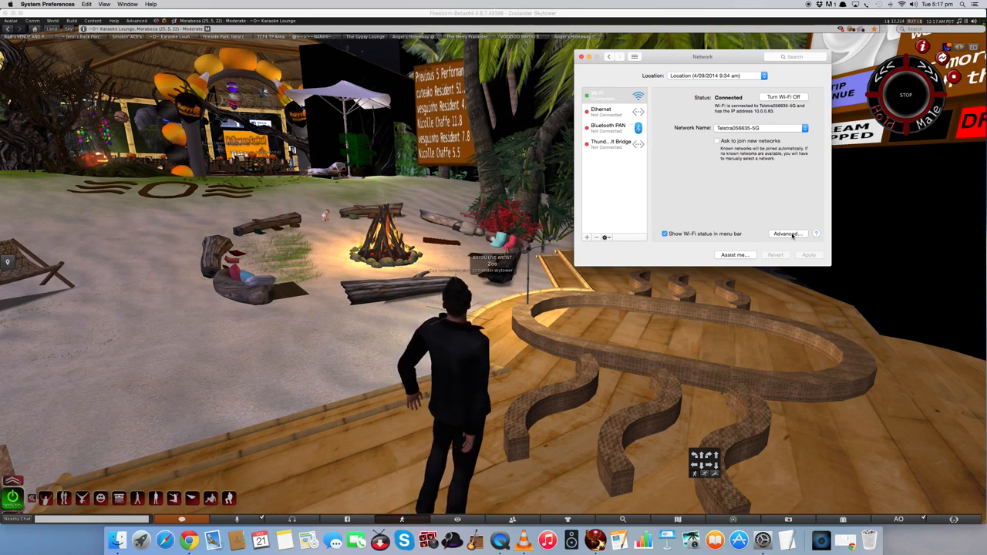
View the Preferred Networks list under Advanced Wi-Fi settings, then dismiss it.
click(786, 234)
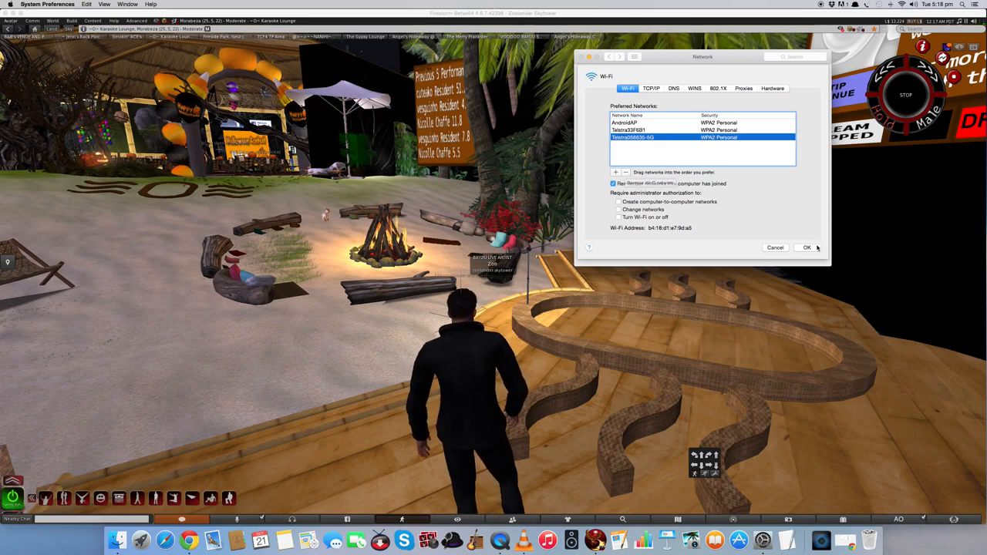
click(807, 247)
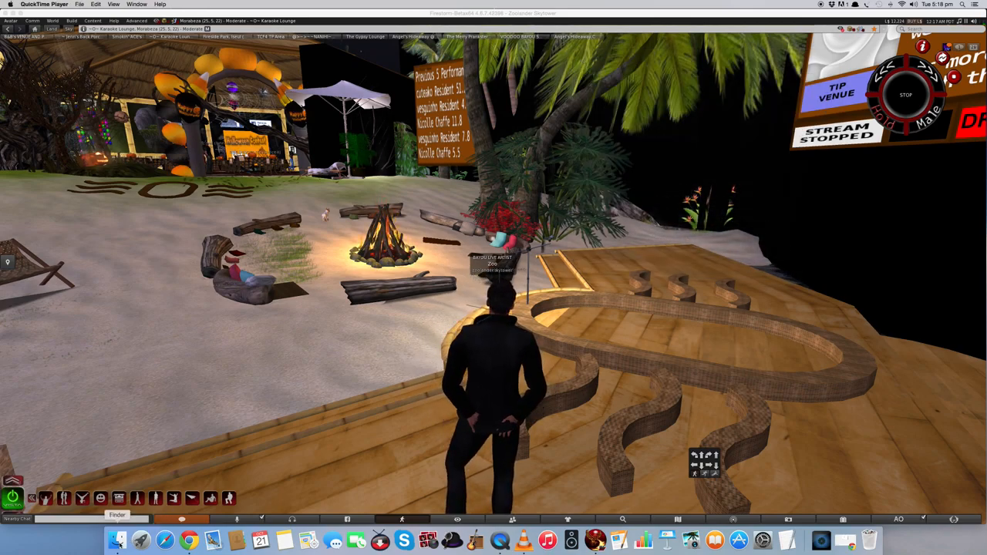
Switch to Finder, close the Desktop window, and show the Go menu.
click(117, 540)
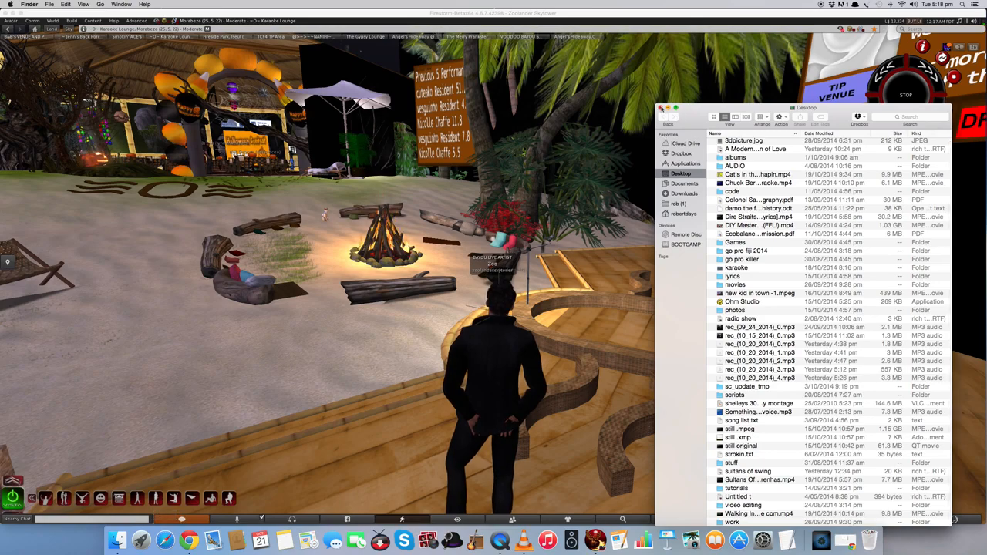
click(661, 107)
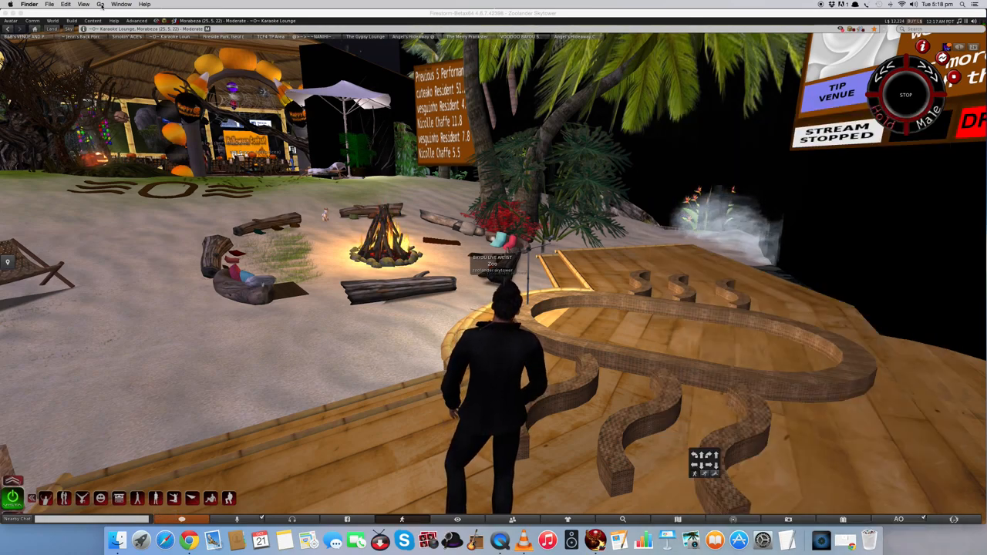
click(100, 5)
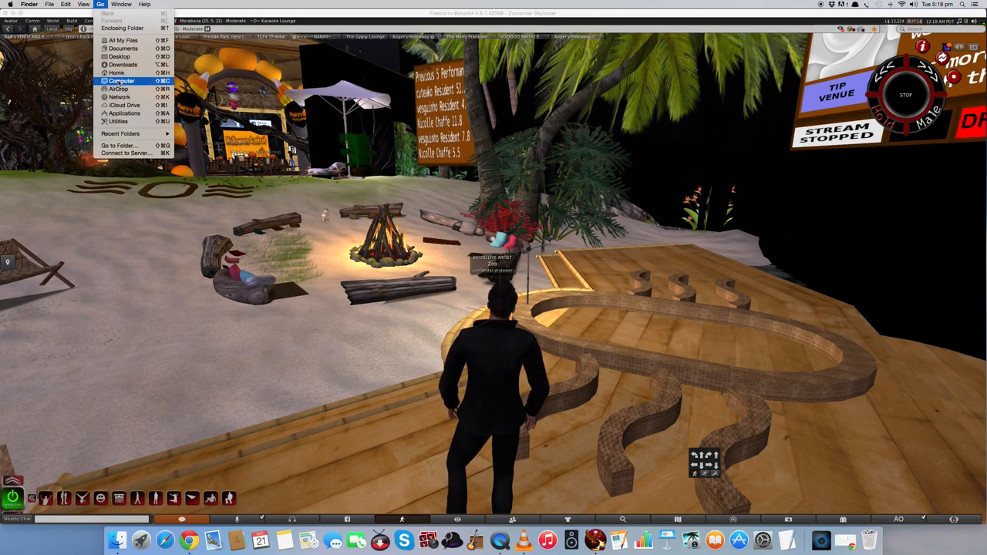
Browse Computer > Macintosh HD > Library > Keychains, then close the window.
click(121, 81)
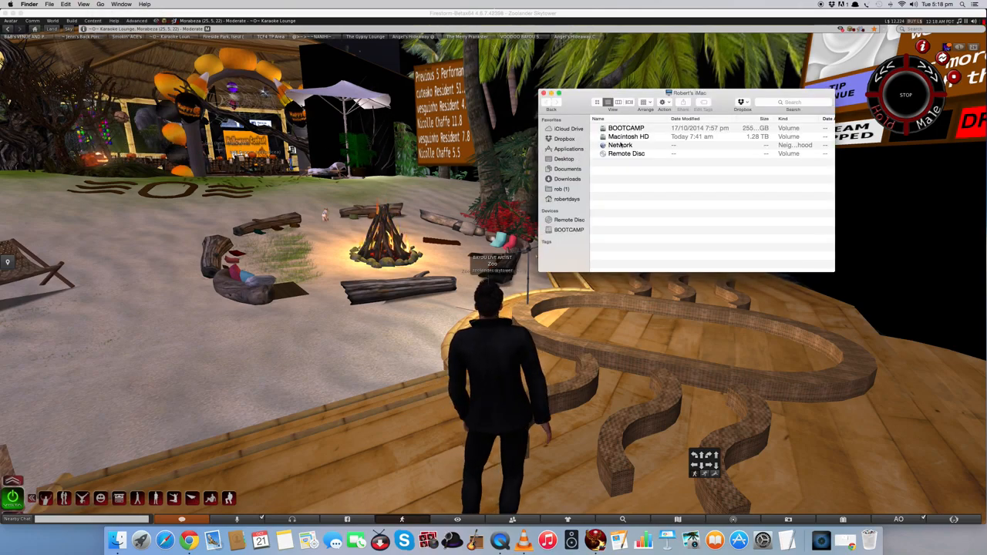
double_click(628, 136)
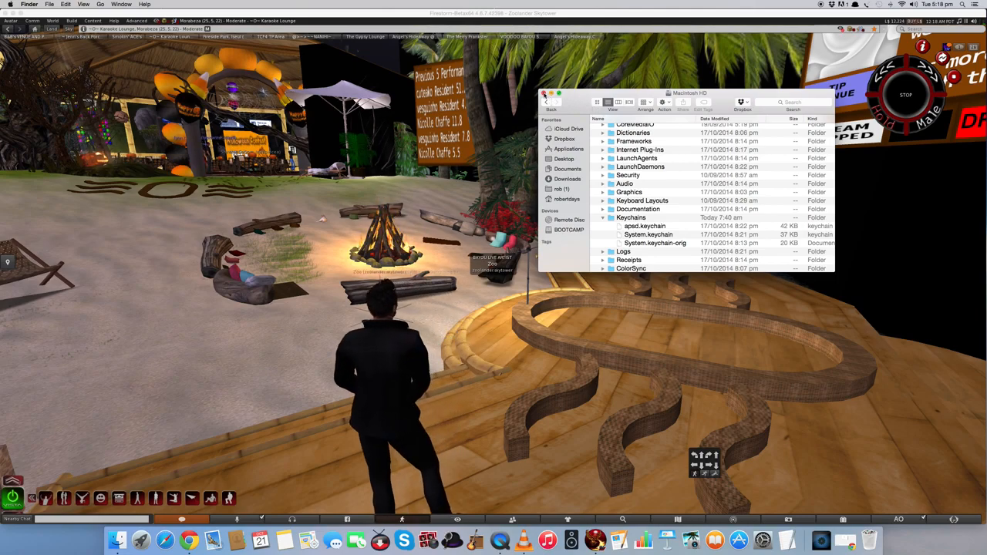
click(545, 93)
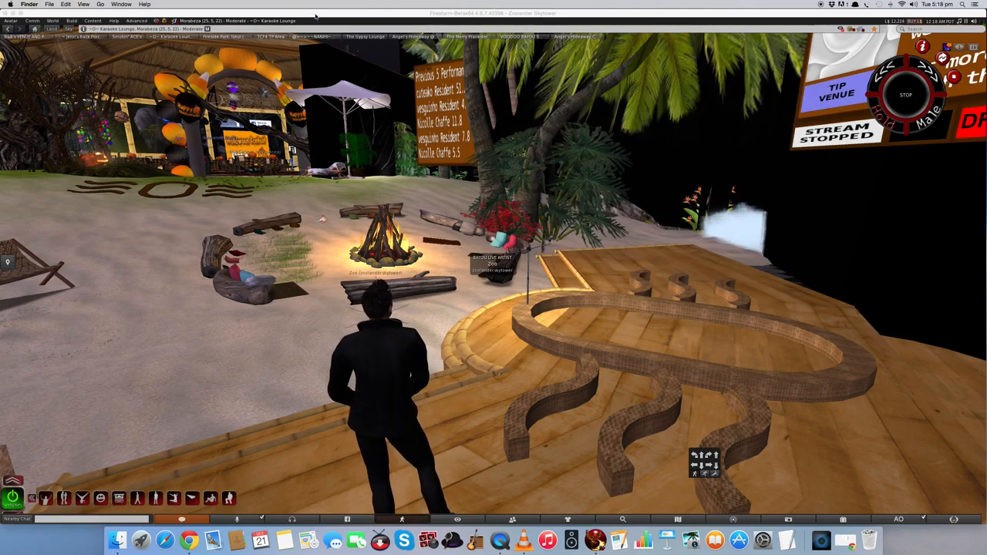
Open the user Library via the Go menu, expand Keychains to see login.keychain, then close it.
click(100, 4)
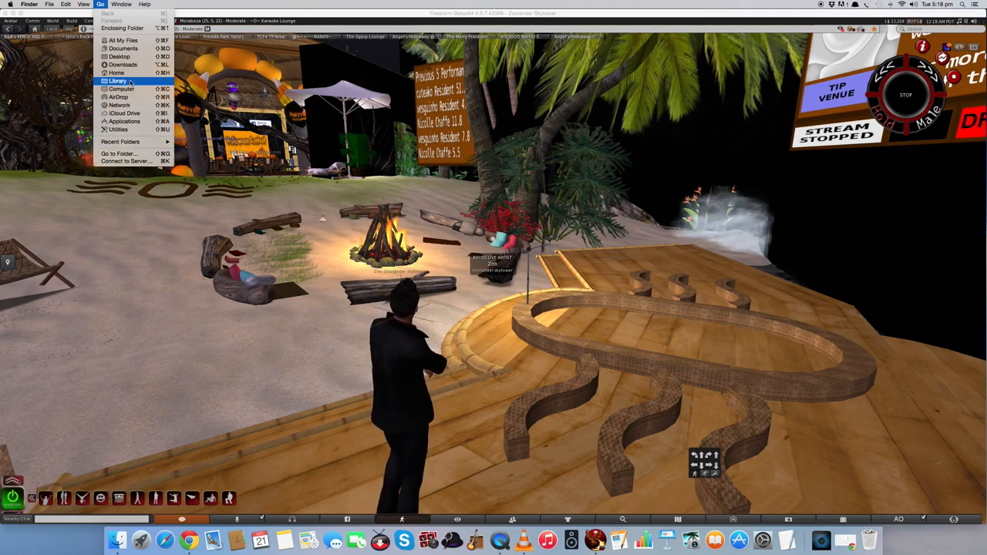
click(118, 81)
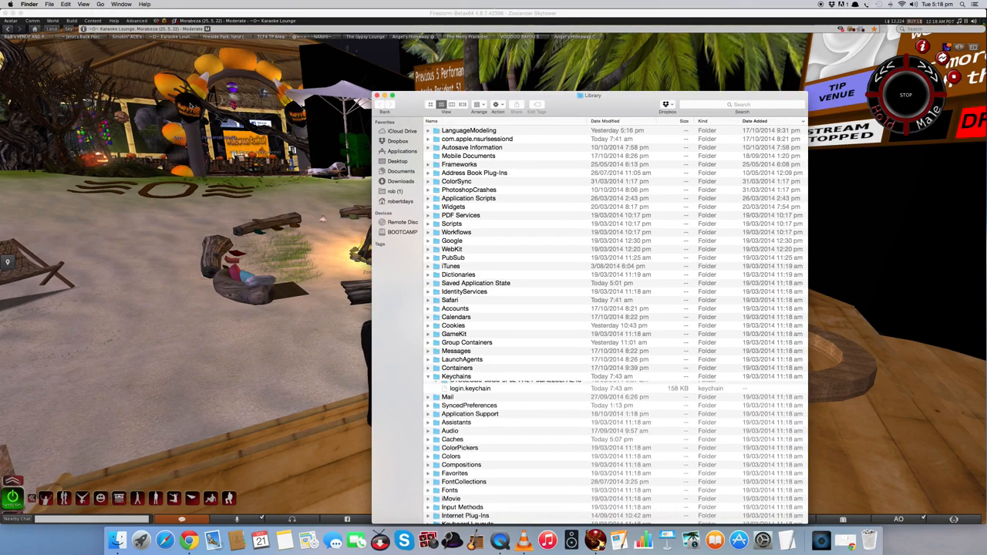
click(428, 376)
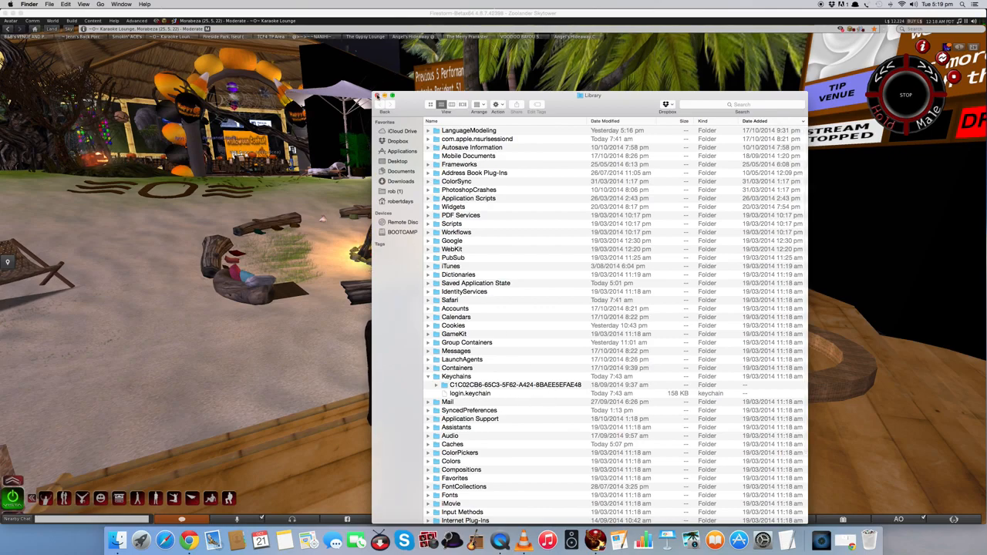
click(377, 95)
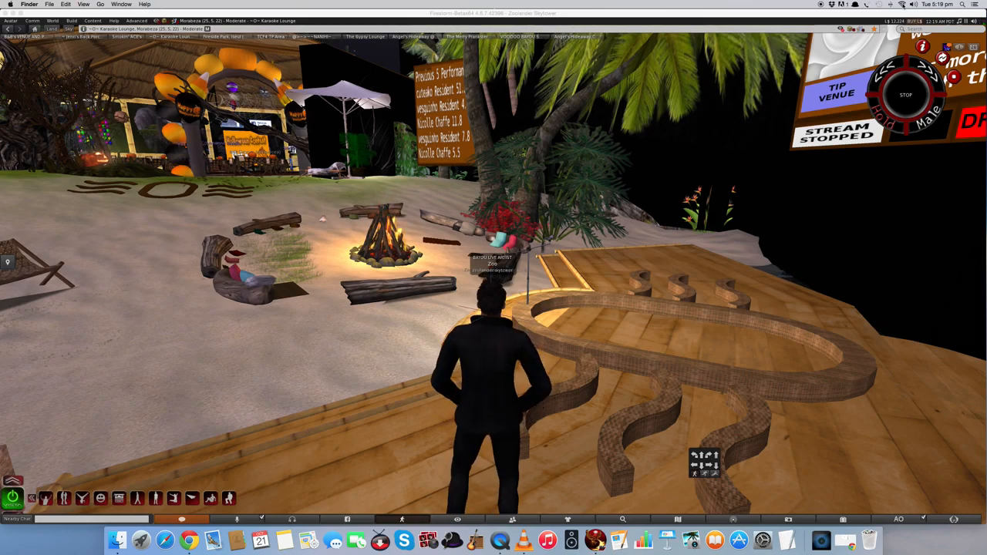
Open the menu-bar Wi-Fi list and pick another network.
click(900, 6)
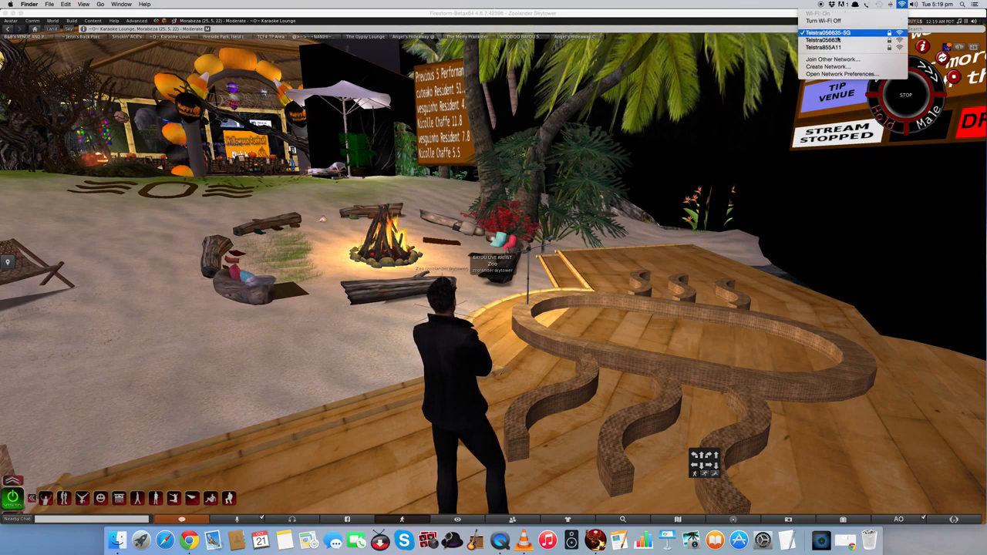
click(821, 47)
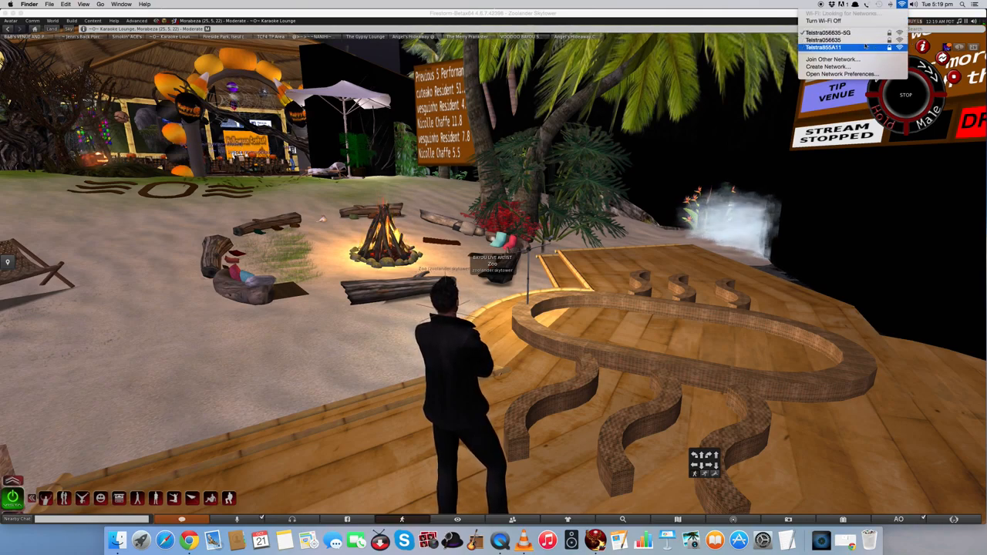